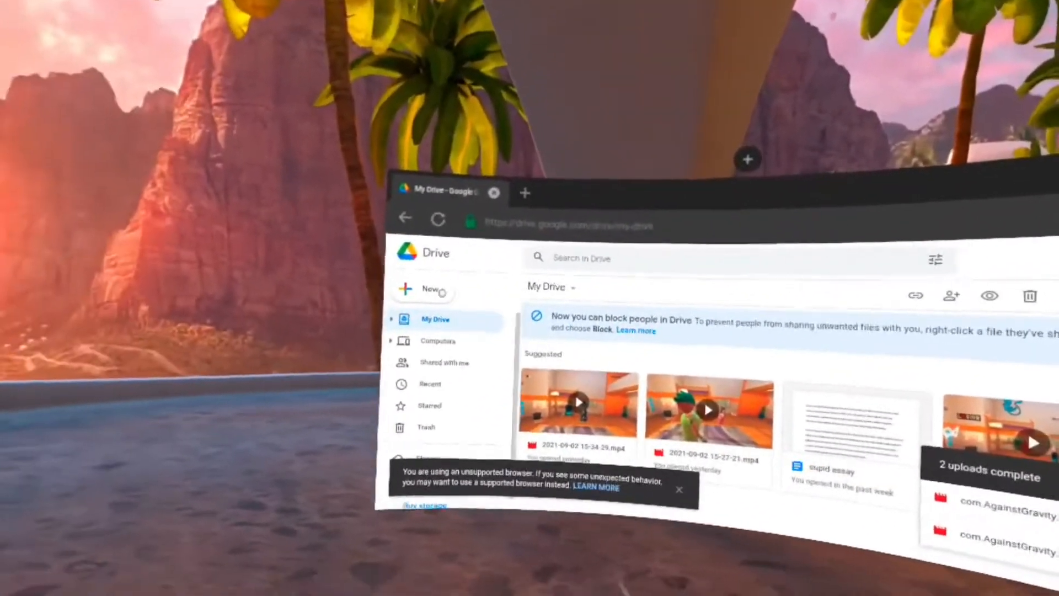
Start a file upload from My Drive so the headset's file picker appears.
click(420, 288)
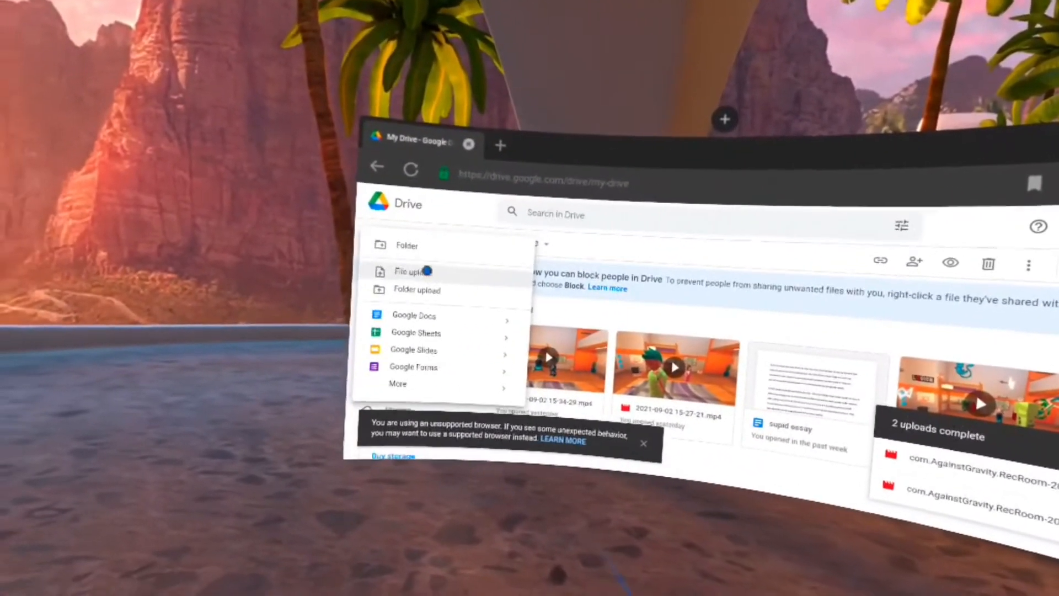
click(410, 272)
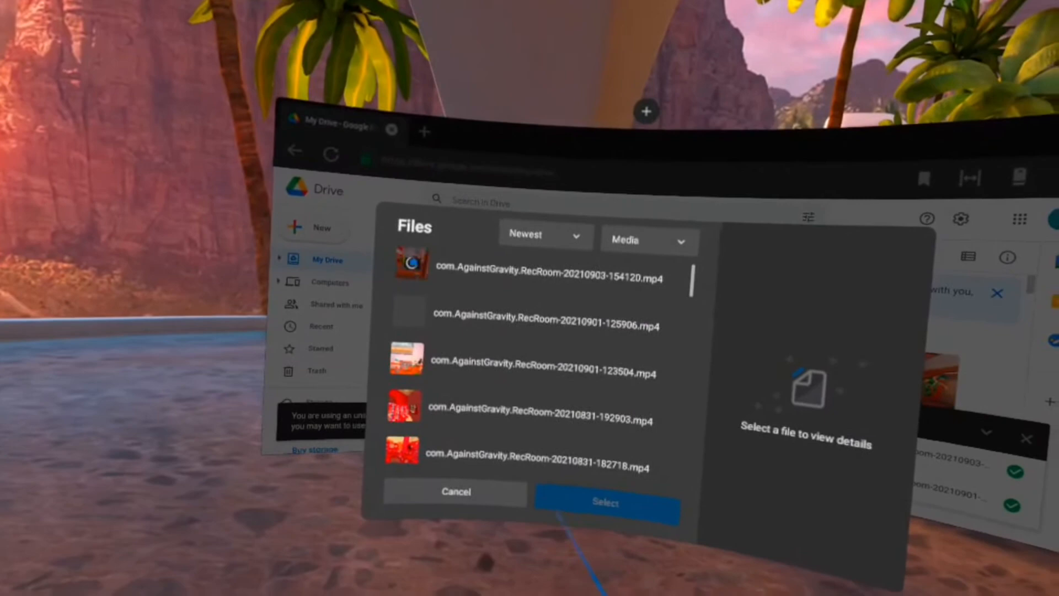
click(455, 491)
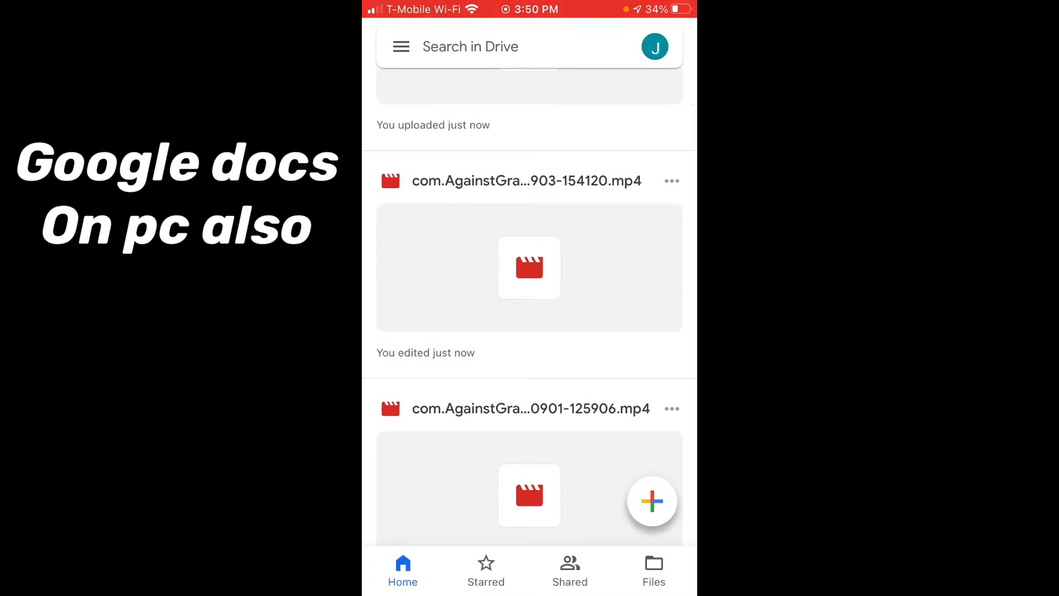
click(672, 180)
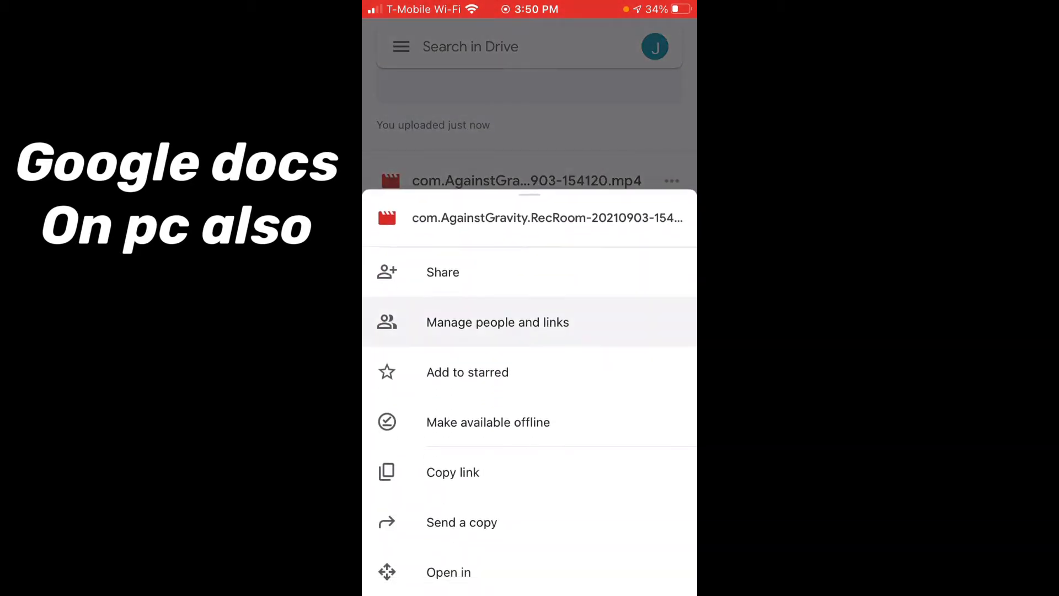
click(529, 217)
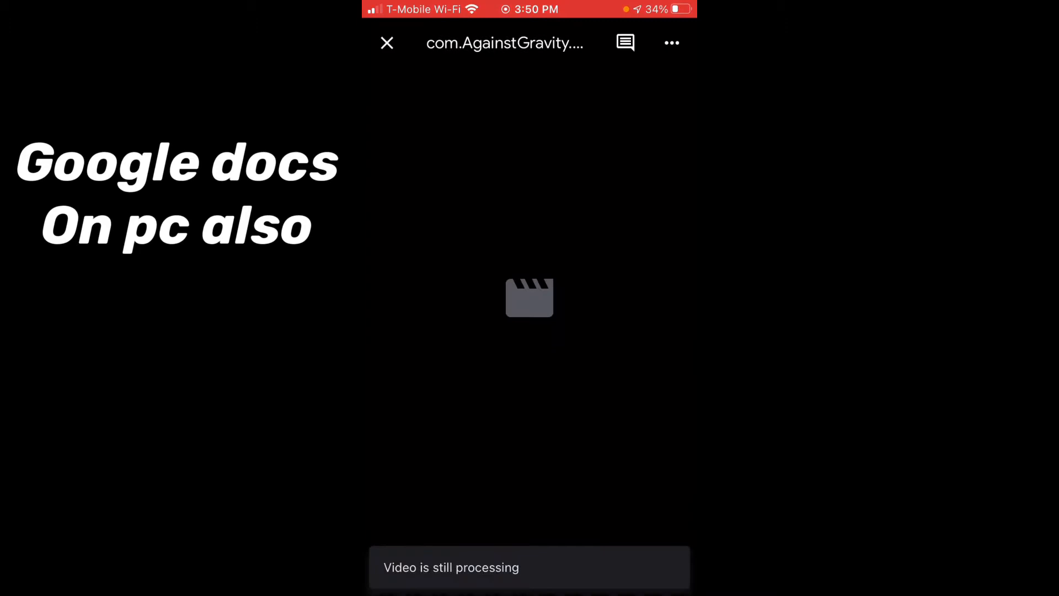
click(388, 43)
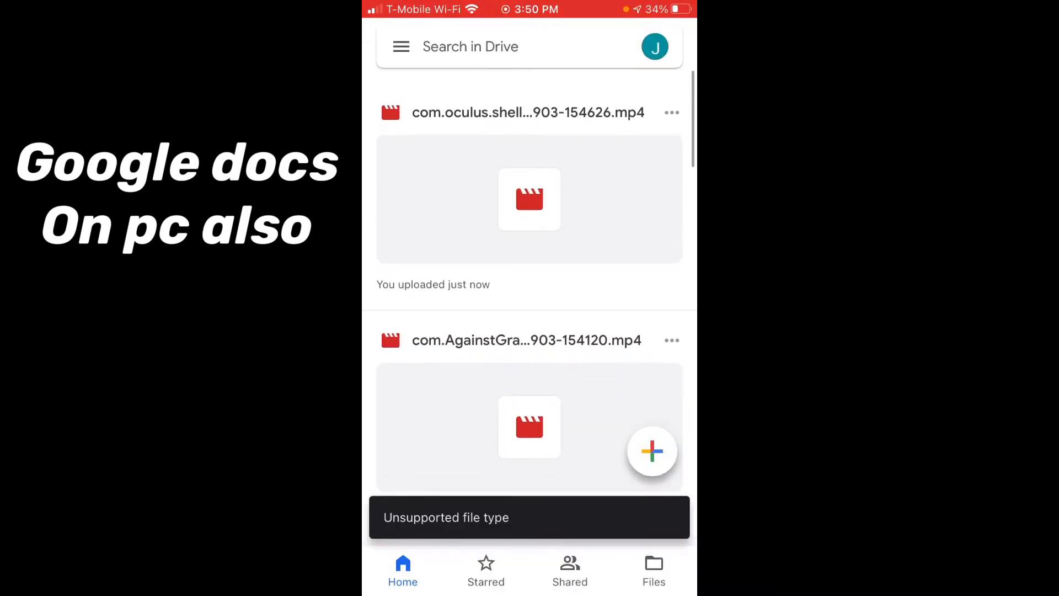
Use Open in on the Rec Room video and choose Videoleap from the share sheet.
click(672, 339)
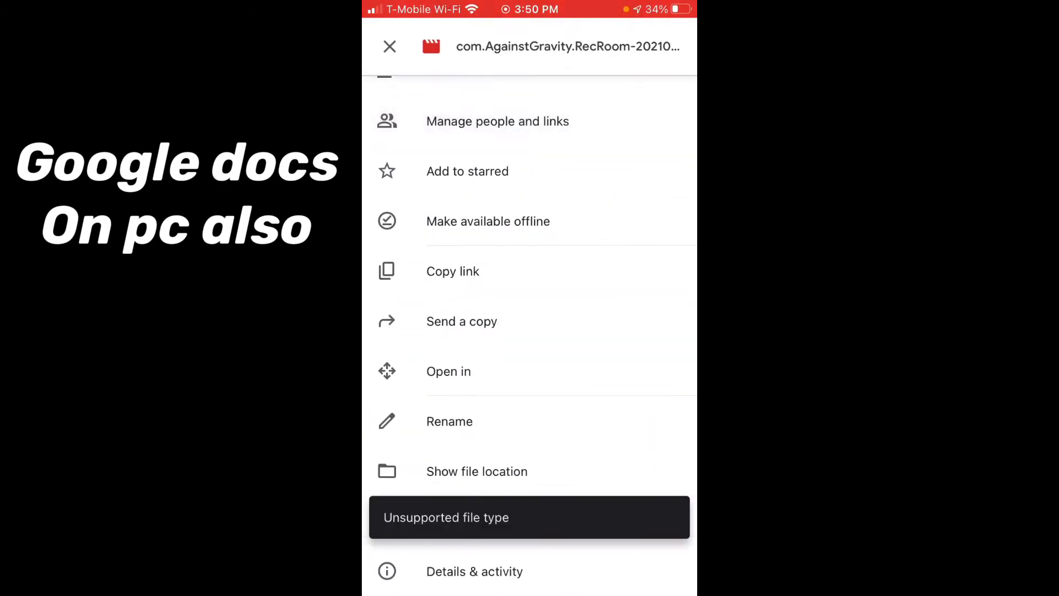
click(461, 321)
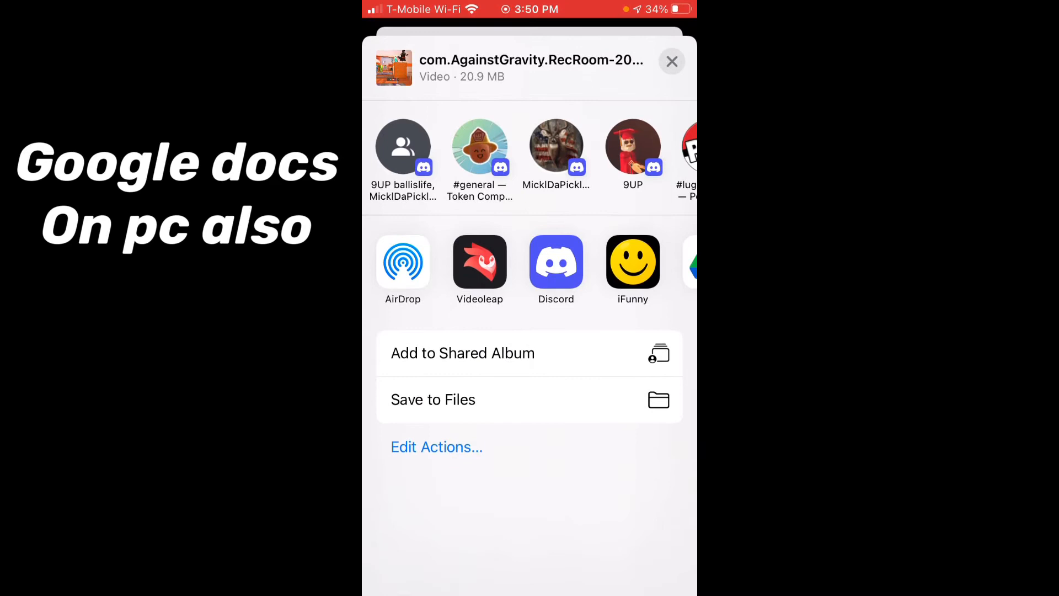
click(480, 264)
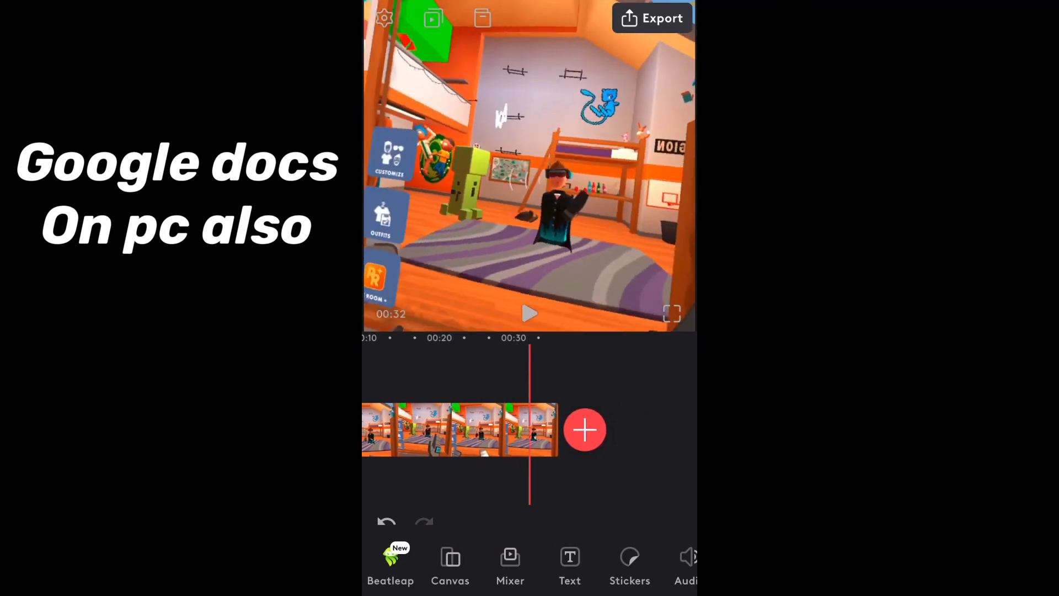
In Canvas settings, select the Rec Room clip to reveal its Mirror, Flip, Rotate, Fit and Fill options.
scroll(left, 3)
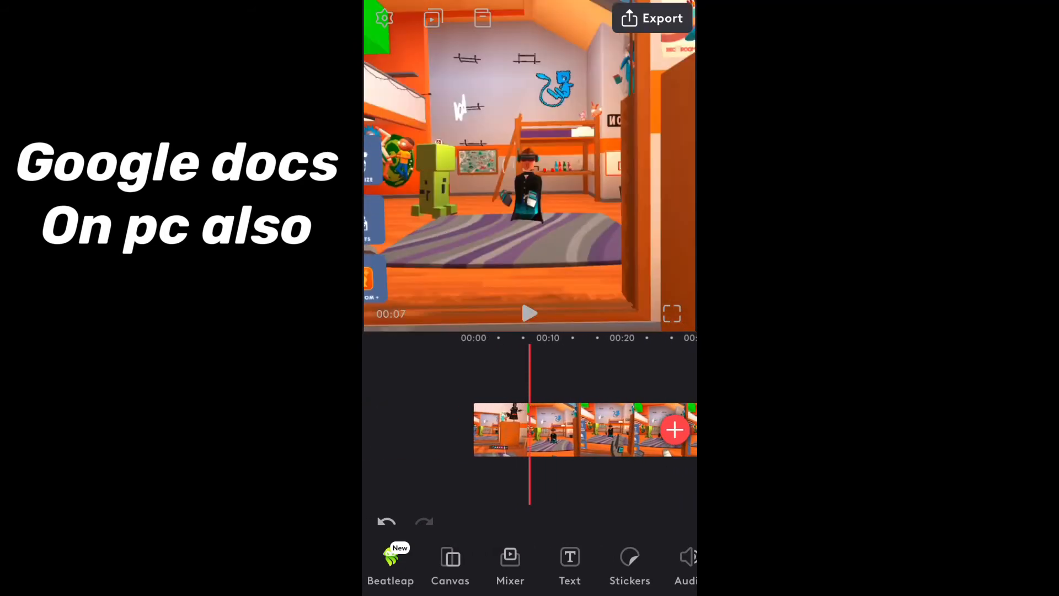
click(450, 566)
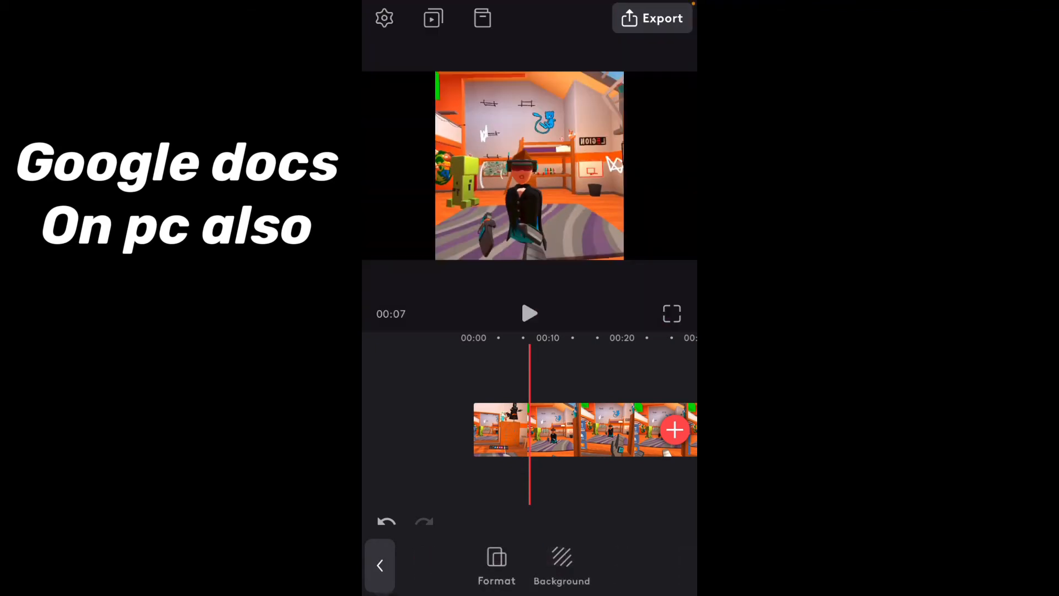
click(585, 430)
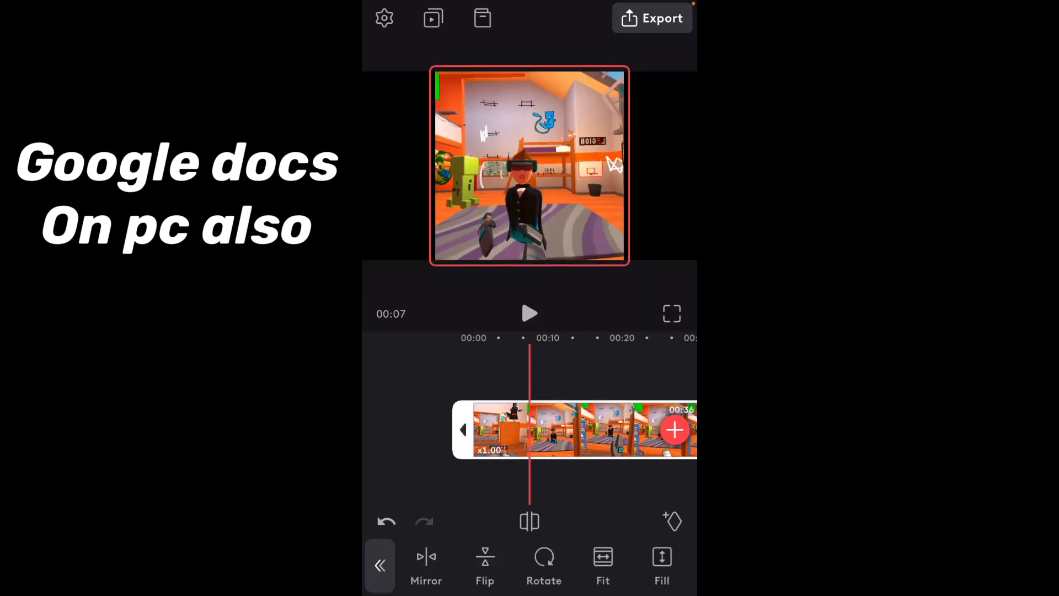